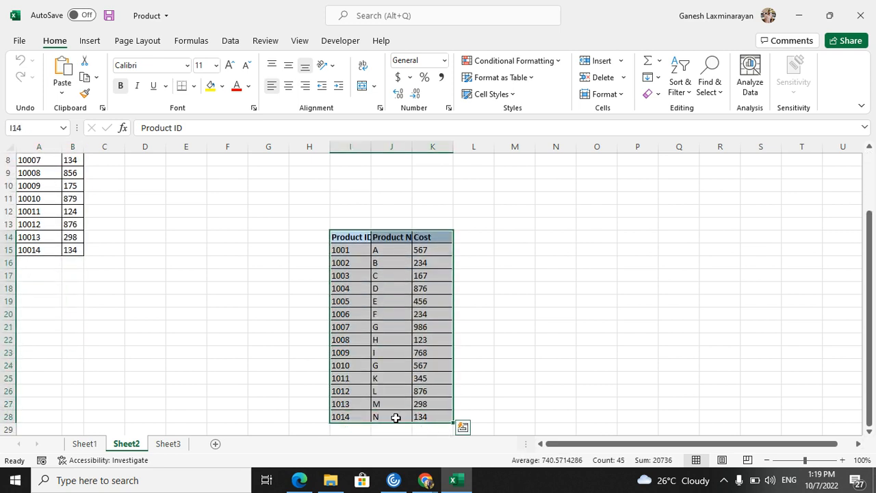
{"action": "mouse_move", "coordinate": [376, 364]}
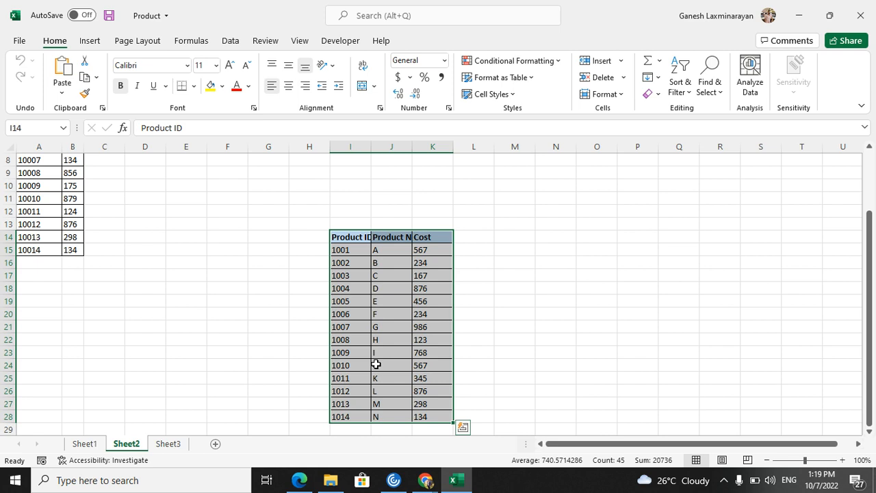
- Bring up the exported Product.pdf in Edge from the taskbar
{"action": "left_click", "coordinate": [299, 480]}
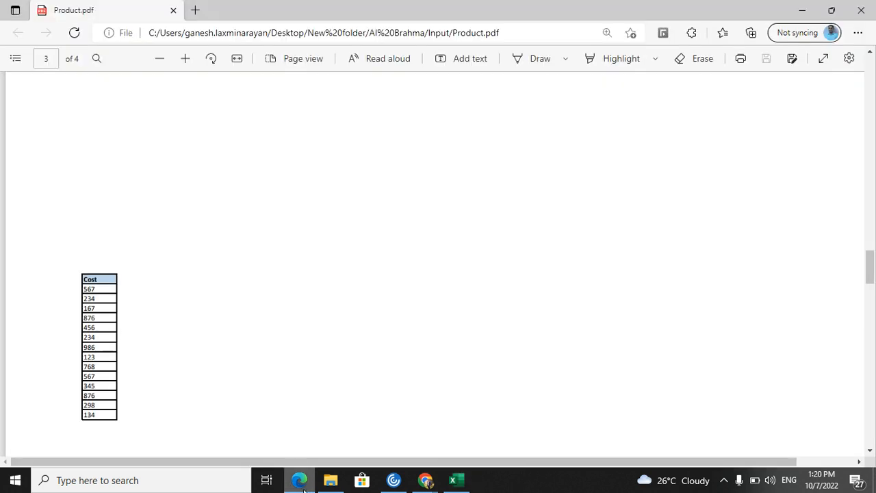
- Scroll through Product.pdf's pages, confirming the Cost column prints alone on page 3
{"action": "scroll", "scroll_direction": "up", "scroll_amount": 3}
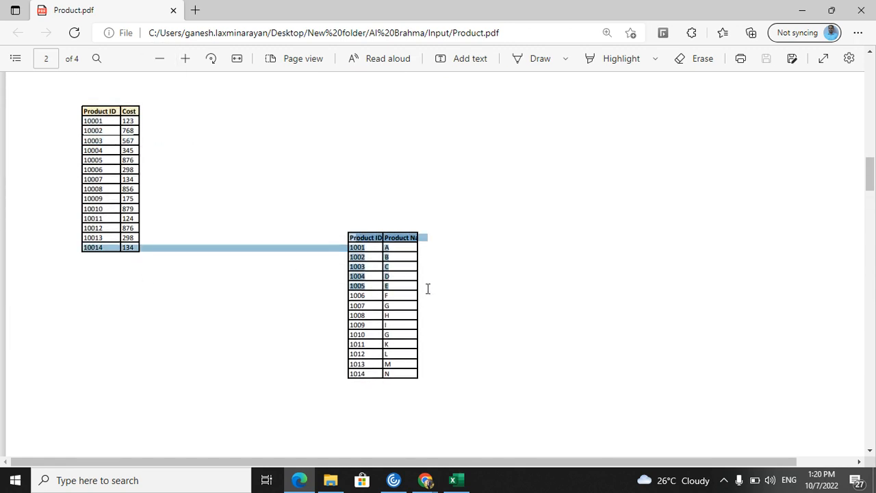
{"action": "left_click", "coordinate": [454, 480]}
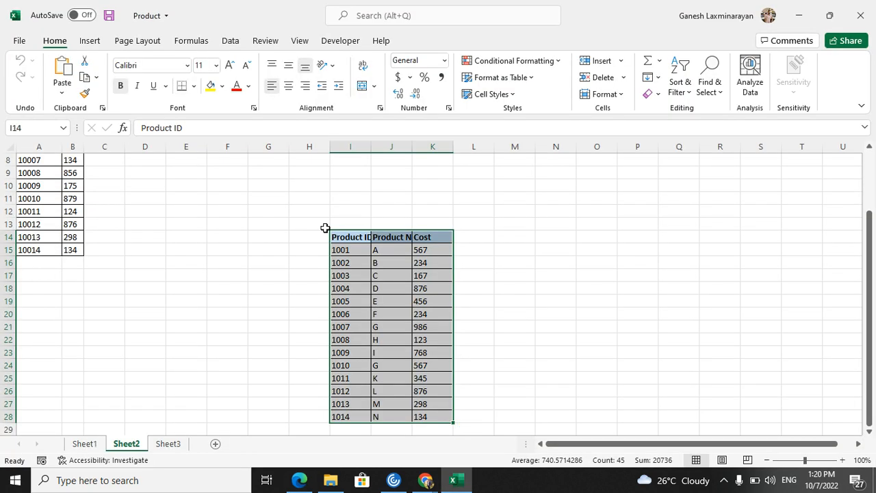
{"action": "left_click", "coordinate": [432, 147]}
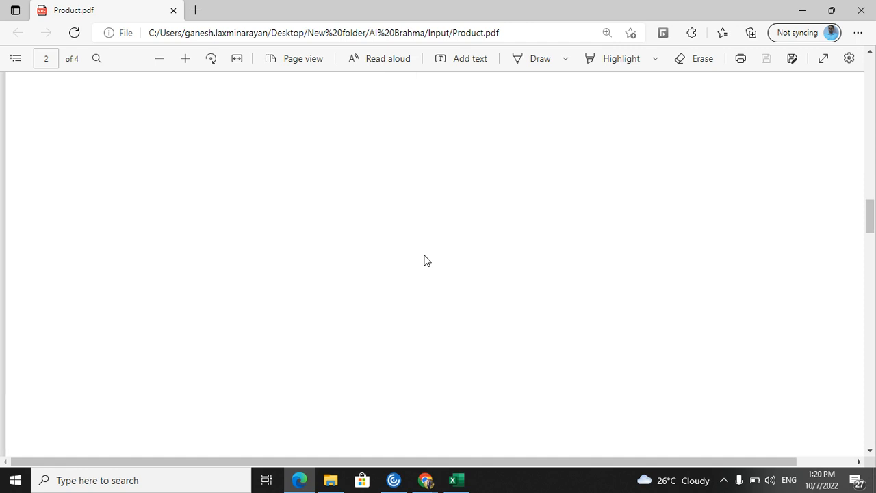
{"action": "scroll", "scroll_direction": "down", "scroll_amount": 3}
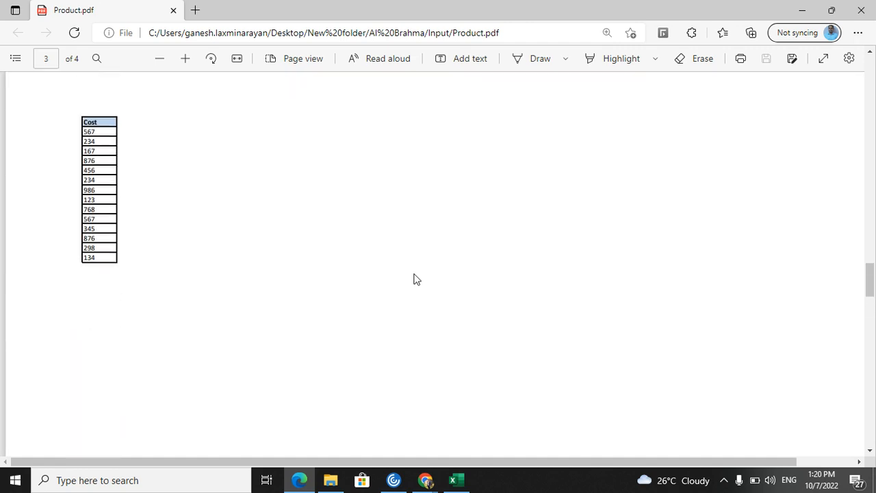
{"action": "scroll", "scroll_direction": "down", "scroll_amount": 3}
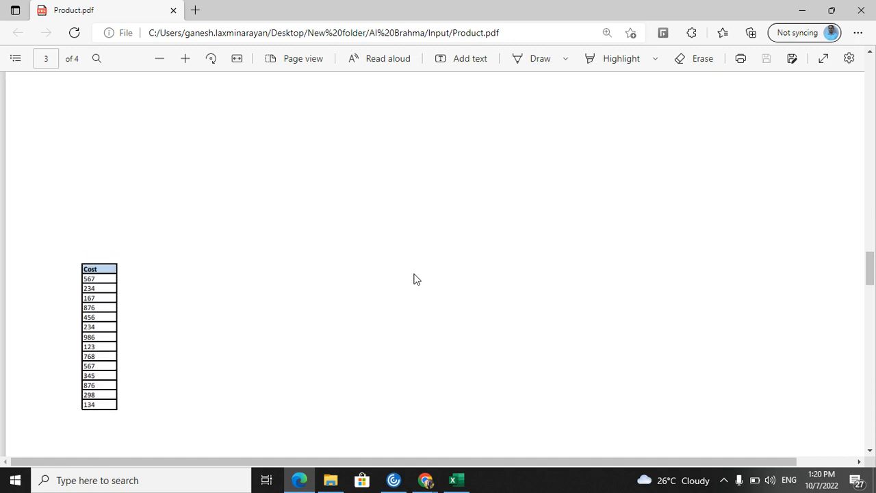
{"action": "mouse_move", "coordinate": [455, 479]}
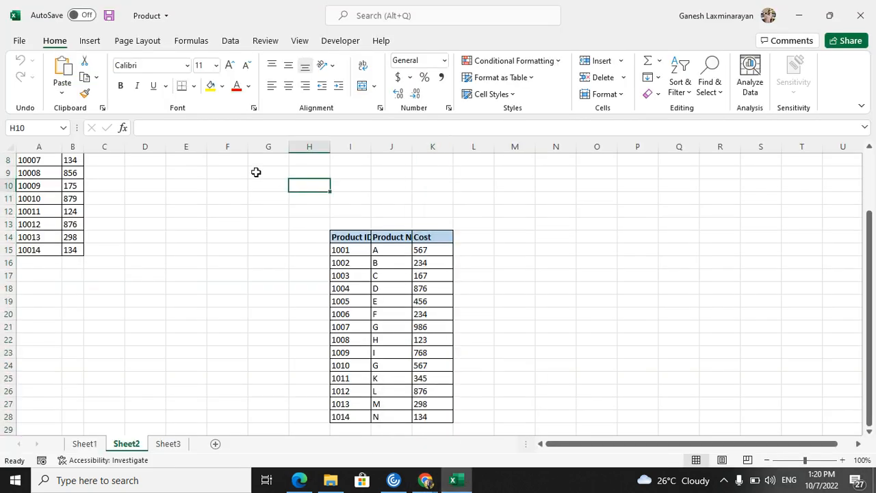
{"action": "mouse_move", "coordinate": [266, 44]}
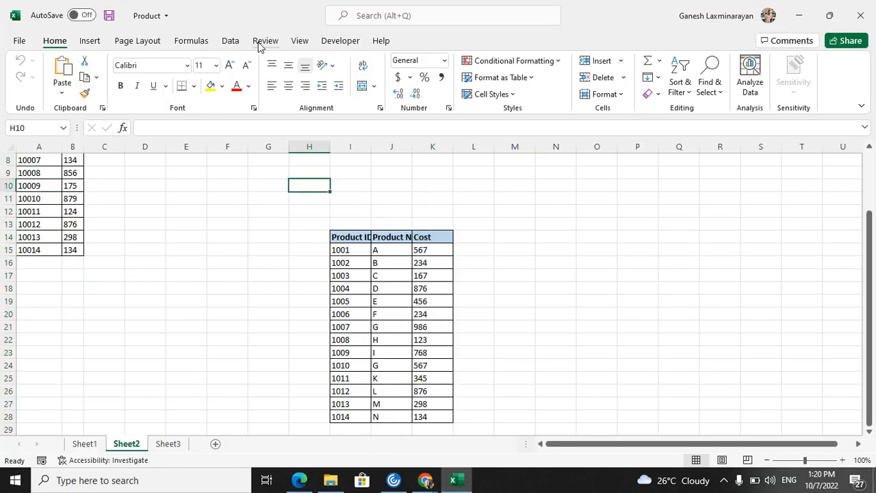
- Turn on Page Break Preview for Sheet2 to reveal the break splitting off Cost
{"action": "left_click", "coordinate": [300, 41]}
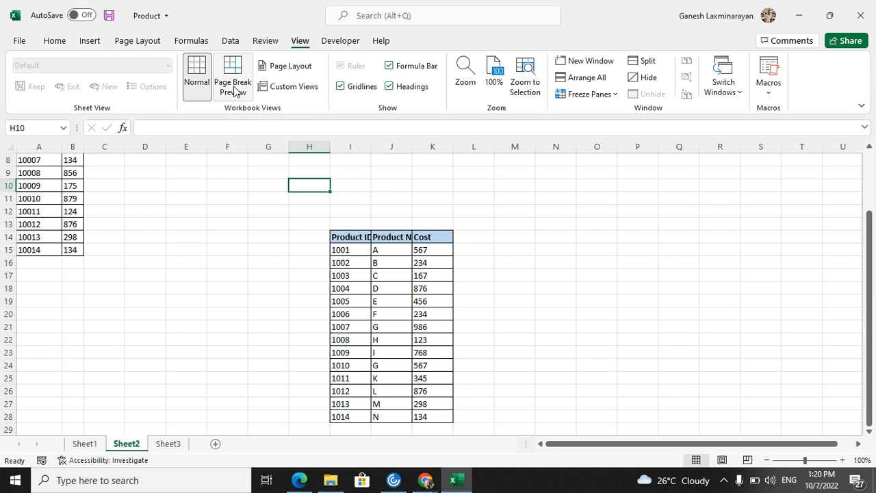
{"action": "mouse_move", "coordinate": [232, 77]}
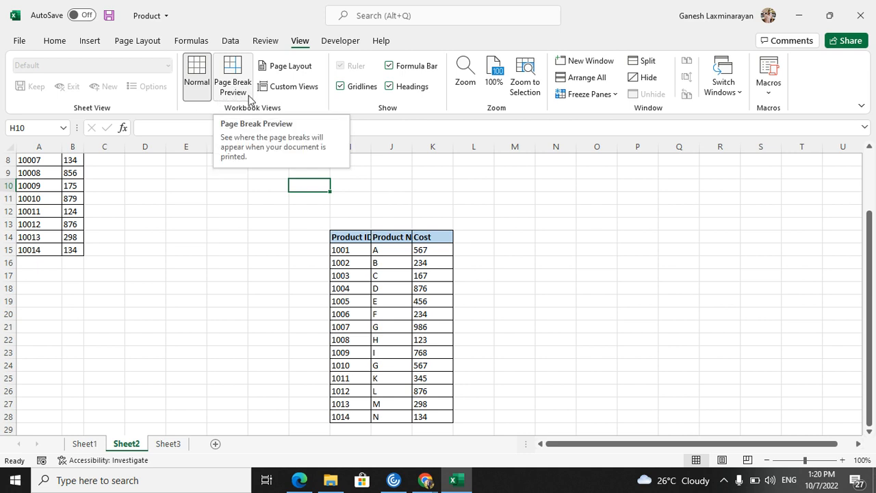
{"action": "left_click", "coordinate": [233, 75]}
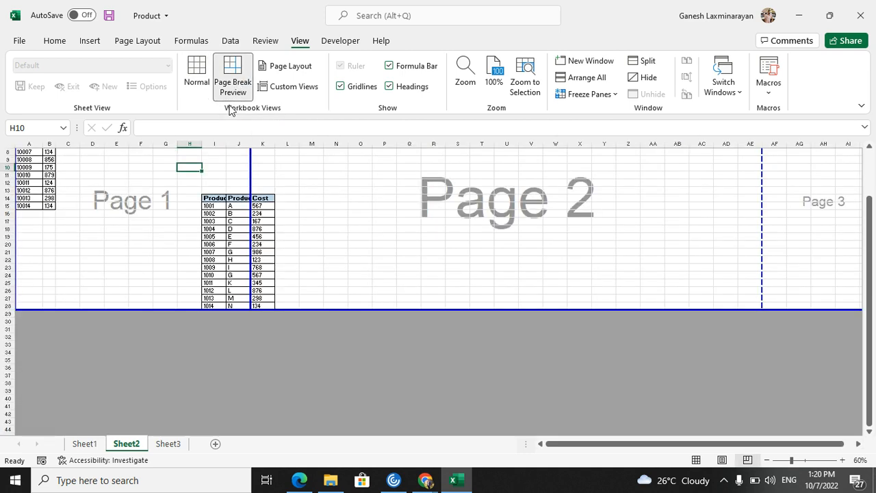
{"action": "mouse_move", "coordinate": [138, 230]}
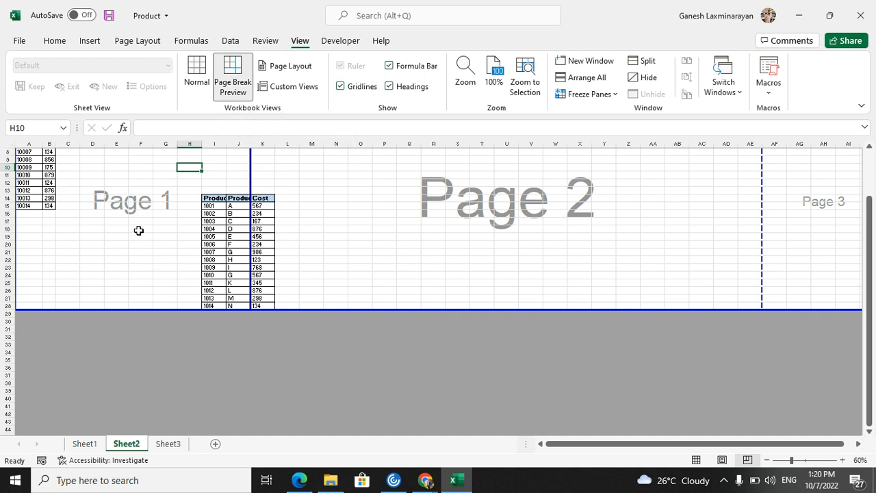
{"action": "mouse_move", "coordinate": [798, 227]}
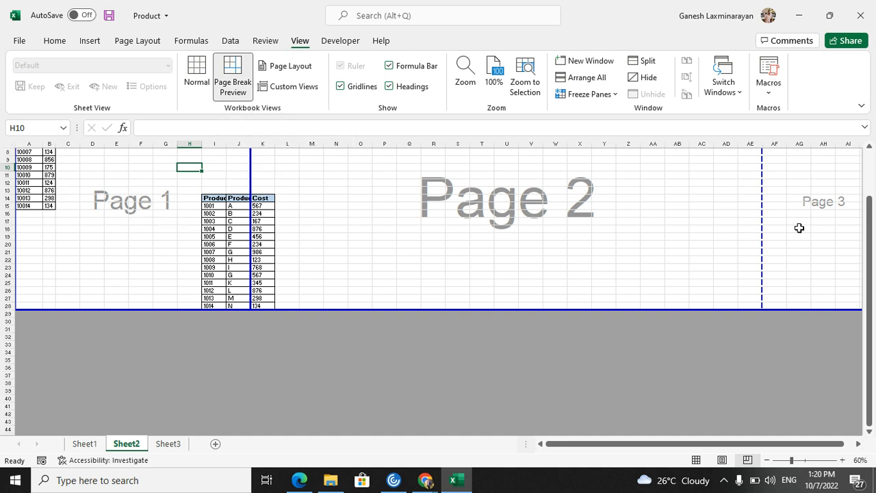
{"action": "mouse_move", "coordinate": [281, 211]}
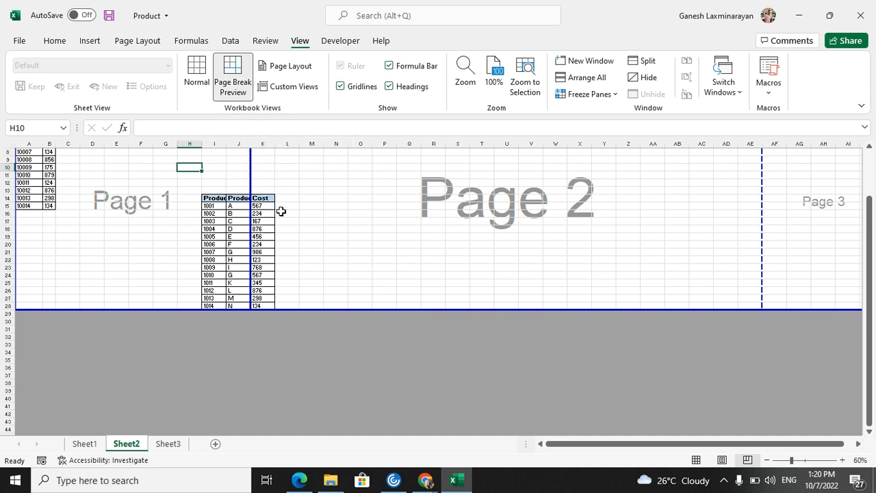
{"action": "mouse_move", "coordinate": [169, 216]}
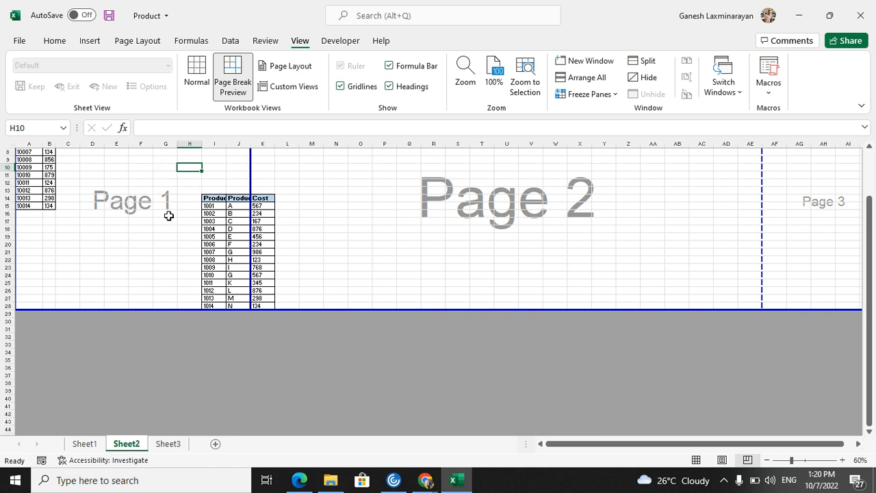
{"action": "left_click", "coordinate": [214, 144]}
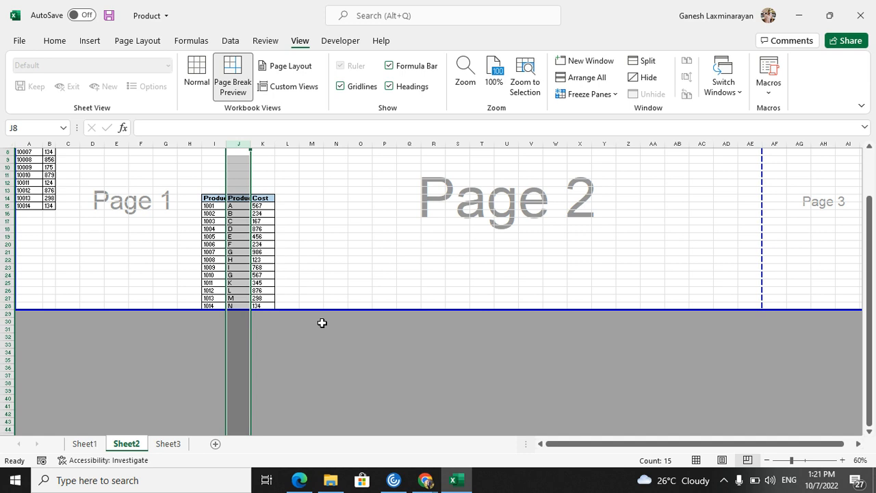
- Drag Sheet2's page borders so both tables and Cost fit on one page, then save
{"action": "left_click", "coordinate": [336, 220]}
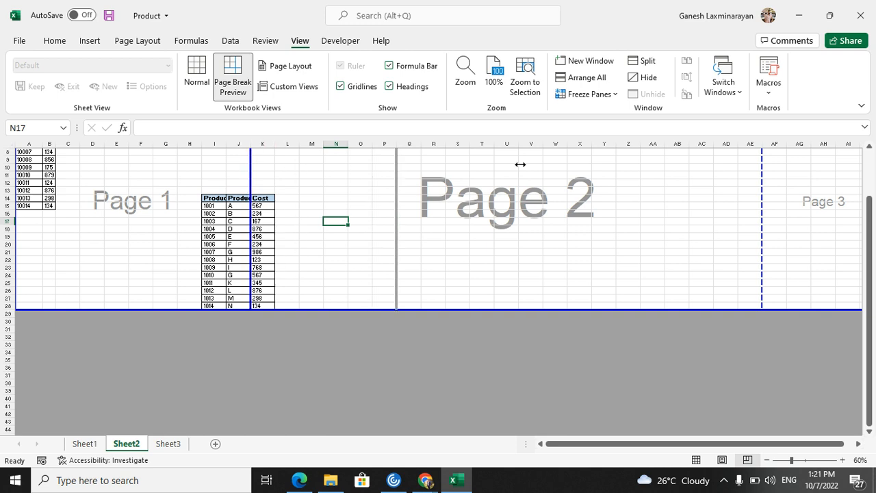
{"action": "scroll", "scroll_direction": "right", "scroll_amount": 3}
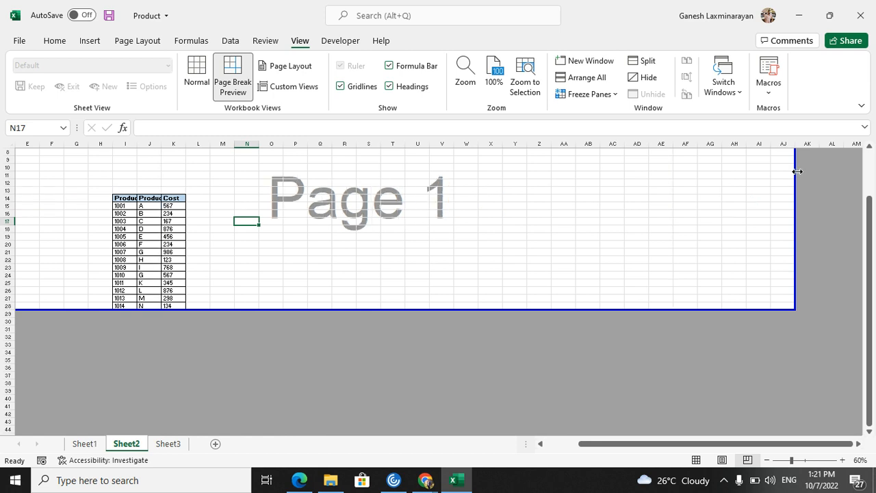
{"action": "mouse_move", "coordinate": [428, 238]}
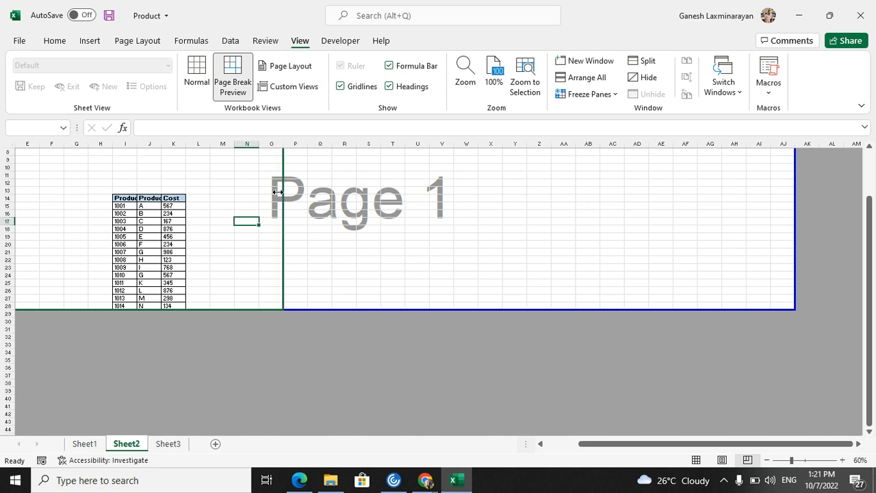
{"action": "left_click_drag", "start_coordinate": [282, 233], "coordinate": [211, 233]}
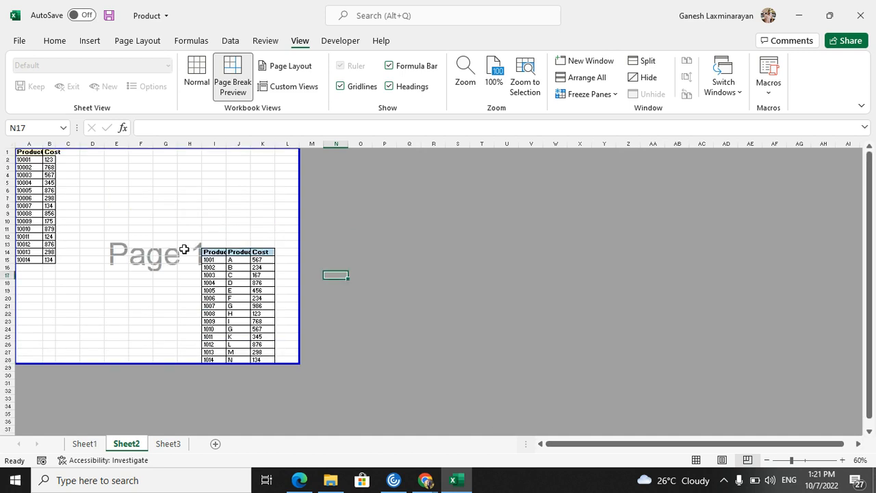
{"action": "key", "text": "ctrl+s"}
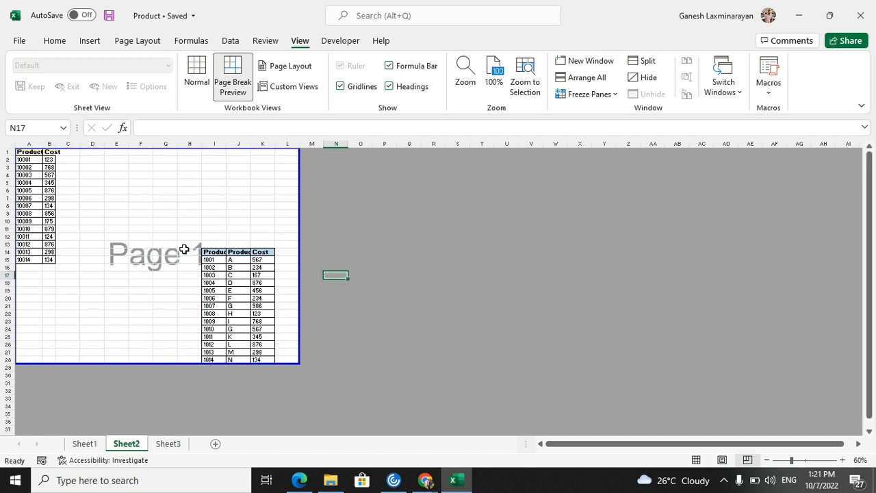
- Widen Sheet1's page 1 to include the My Name Is AI Brahma note, then return to Normal view
{"action": "left_click", "coordinate": [197, 75]}
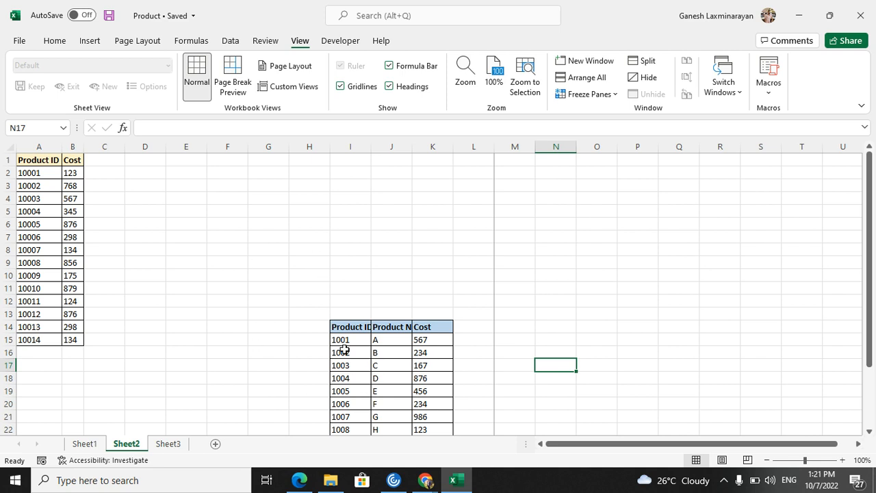
{"action": "left_click", "coordinate": [84, 443]}
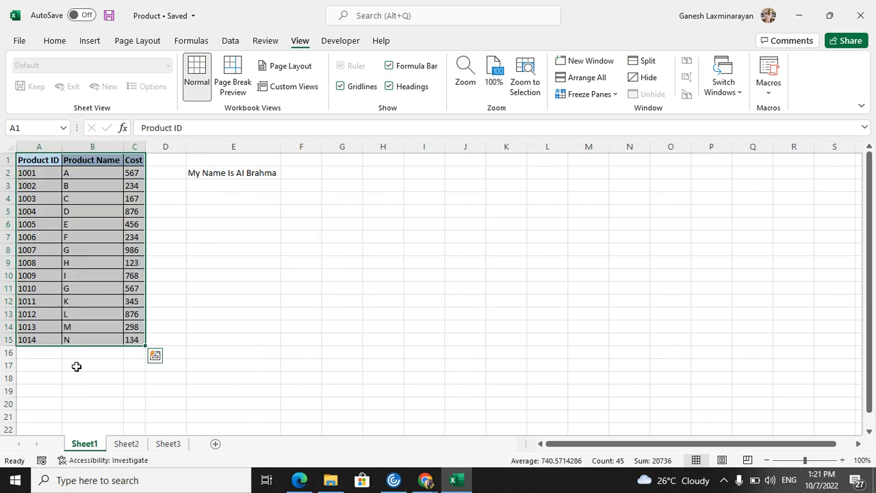
{"action": "left_click", "coordinate": [232, 76]}
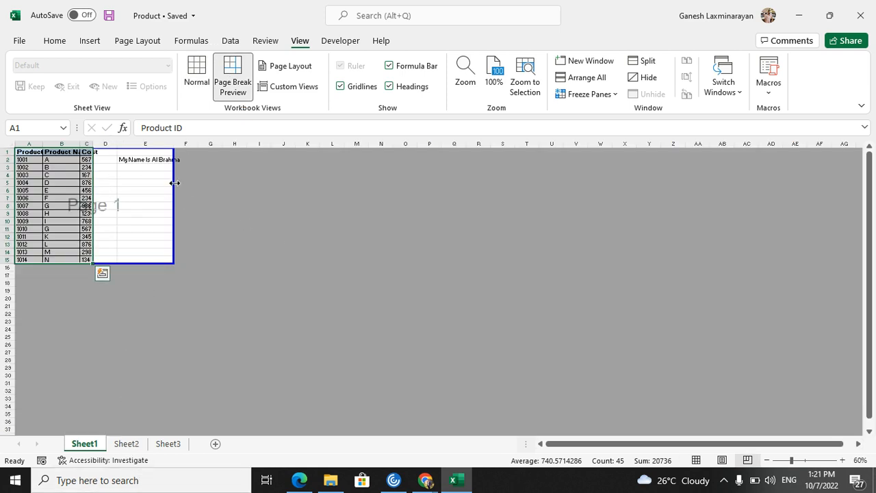
{"action": "left_click_drag", "start_coordinate": [175, 184], "coordinate": [582, 203]}
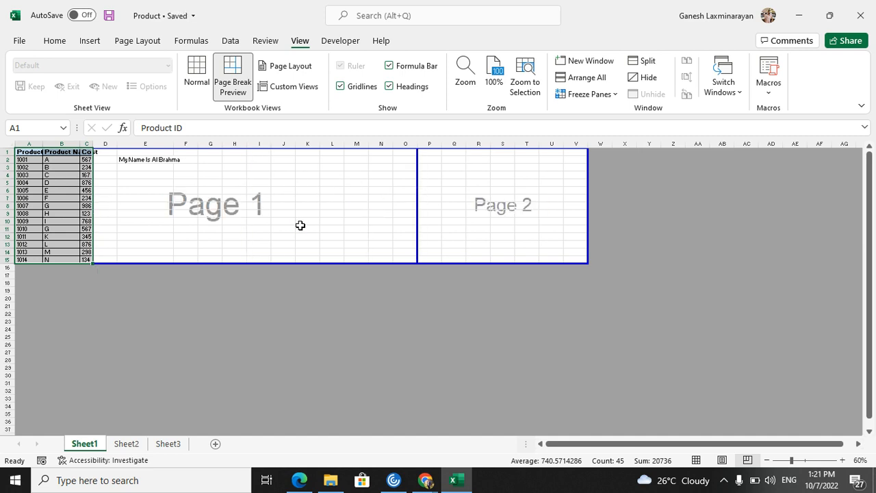
{"action": "mouse_move", "coordinate": [238, 263]}
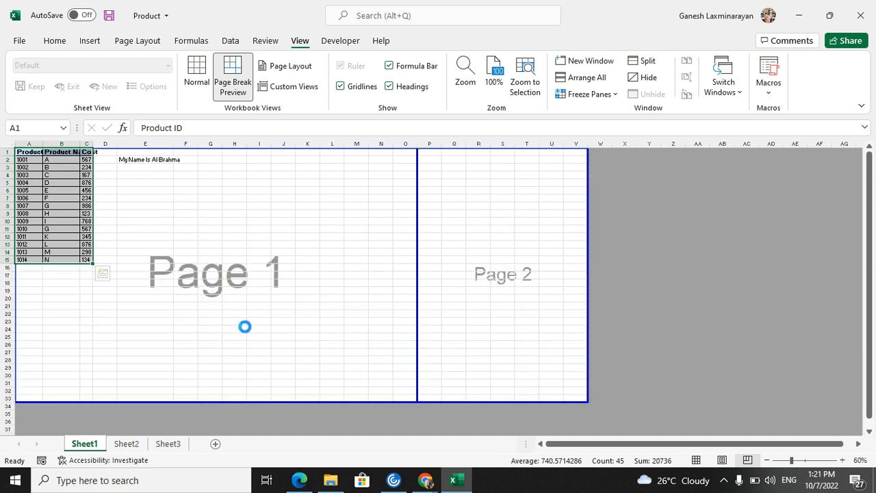
{"action": "left_click", "coordinate": [168, 443]}
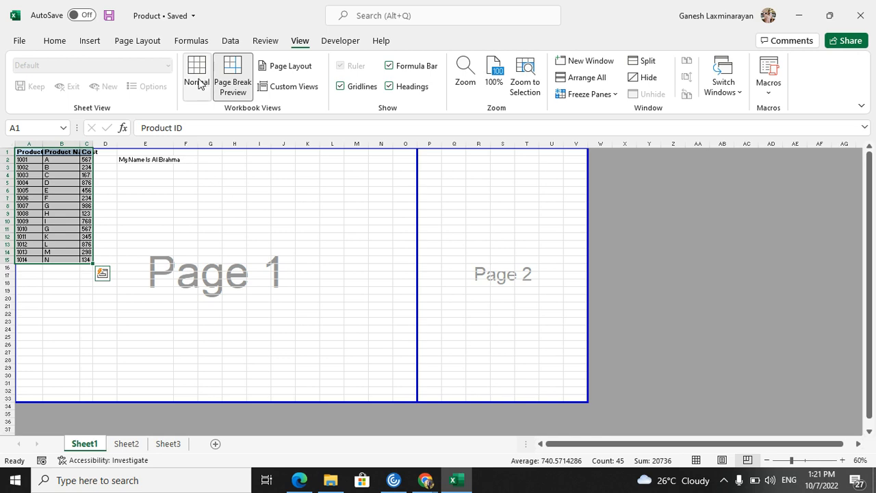
{"action": "left_click", "coordinate": [196, 75]}
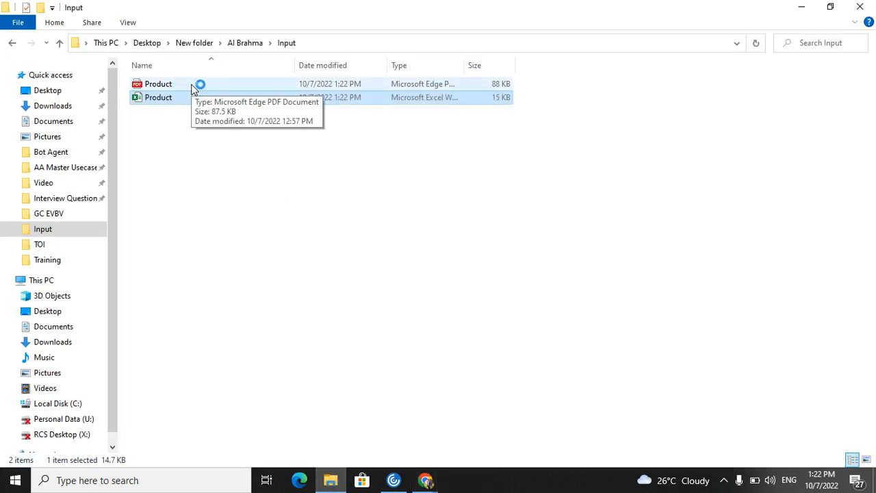
- Open the re-exported Product.pdf from the Input folder
{"action": "double_click", "coordinate": [158, 83]}
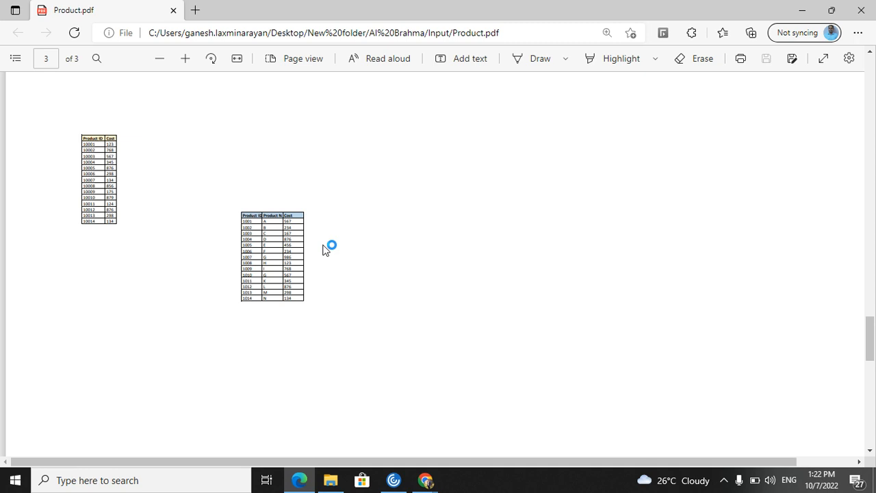